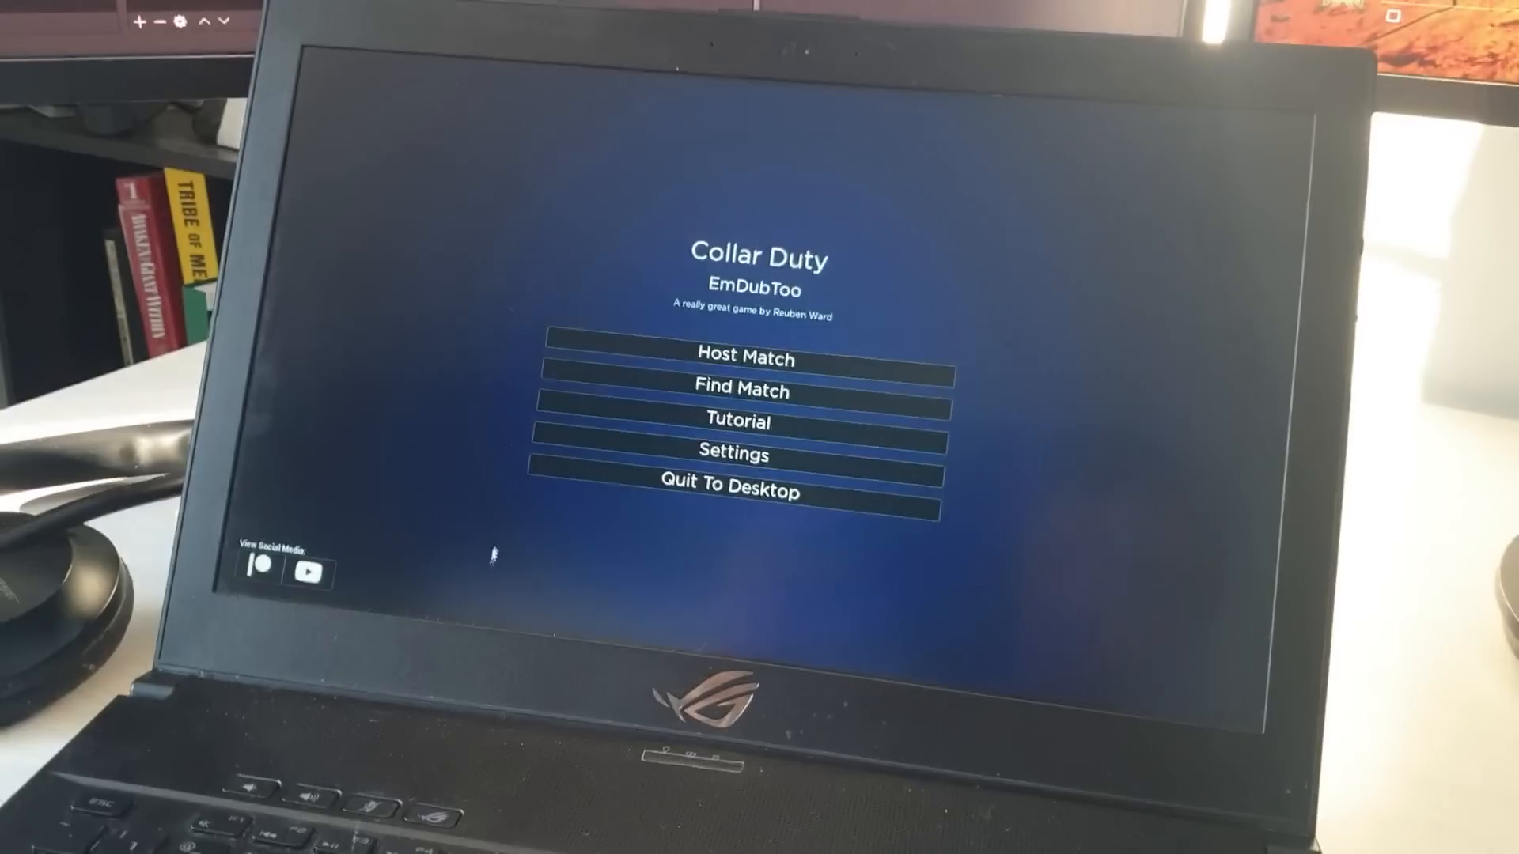
View the BP_SurvivalGameInstance Event Graph with its session-handling nodes and comment box.
{"action": "left_click", "coordinate": [742, 390]}
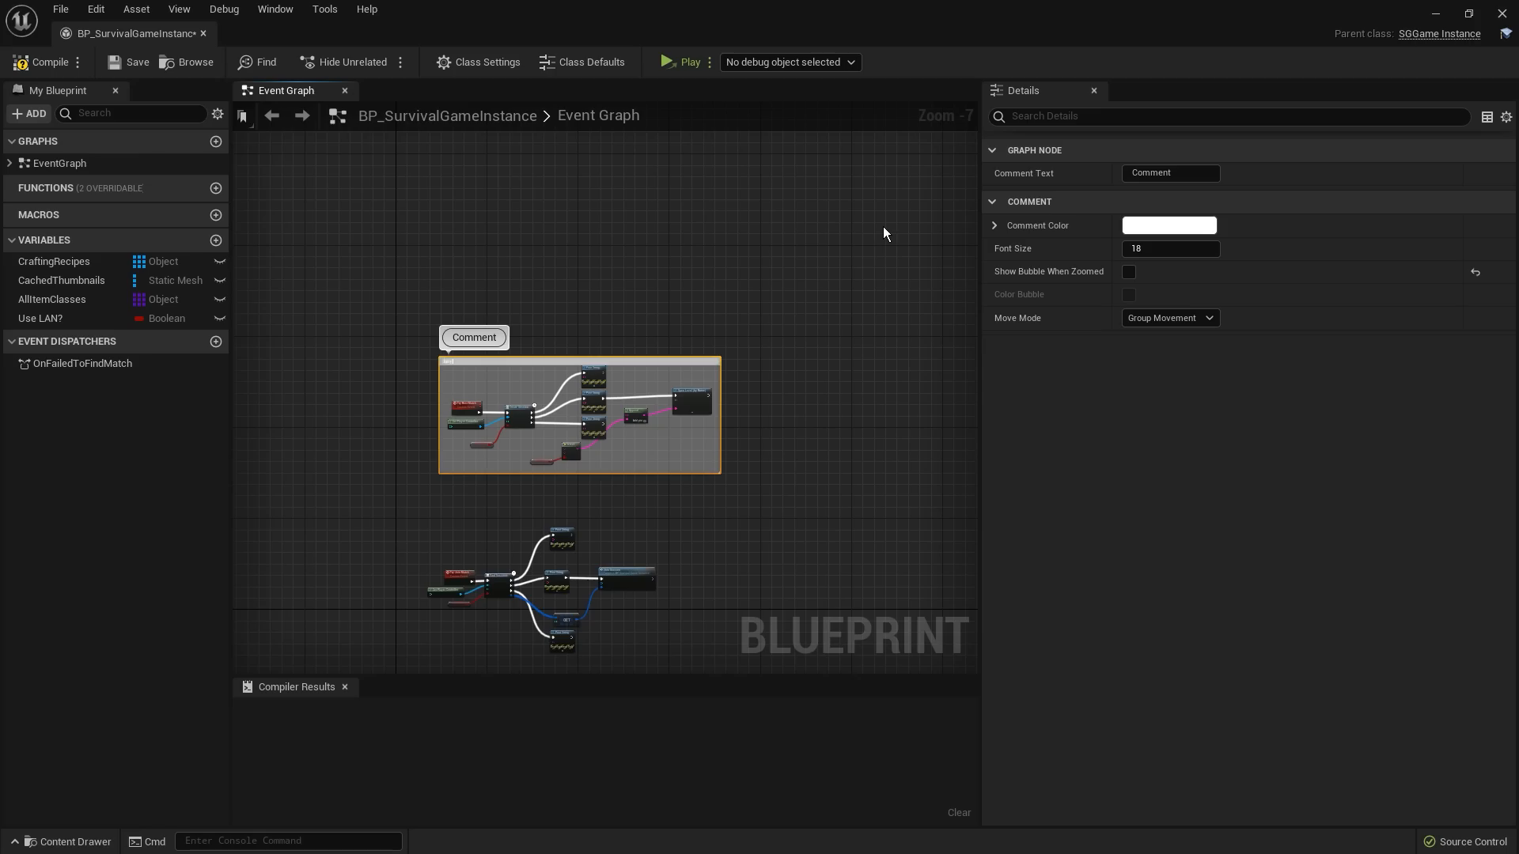
{"action": "scroll", "scroll_direction": "up", "scroll_amount": 3}
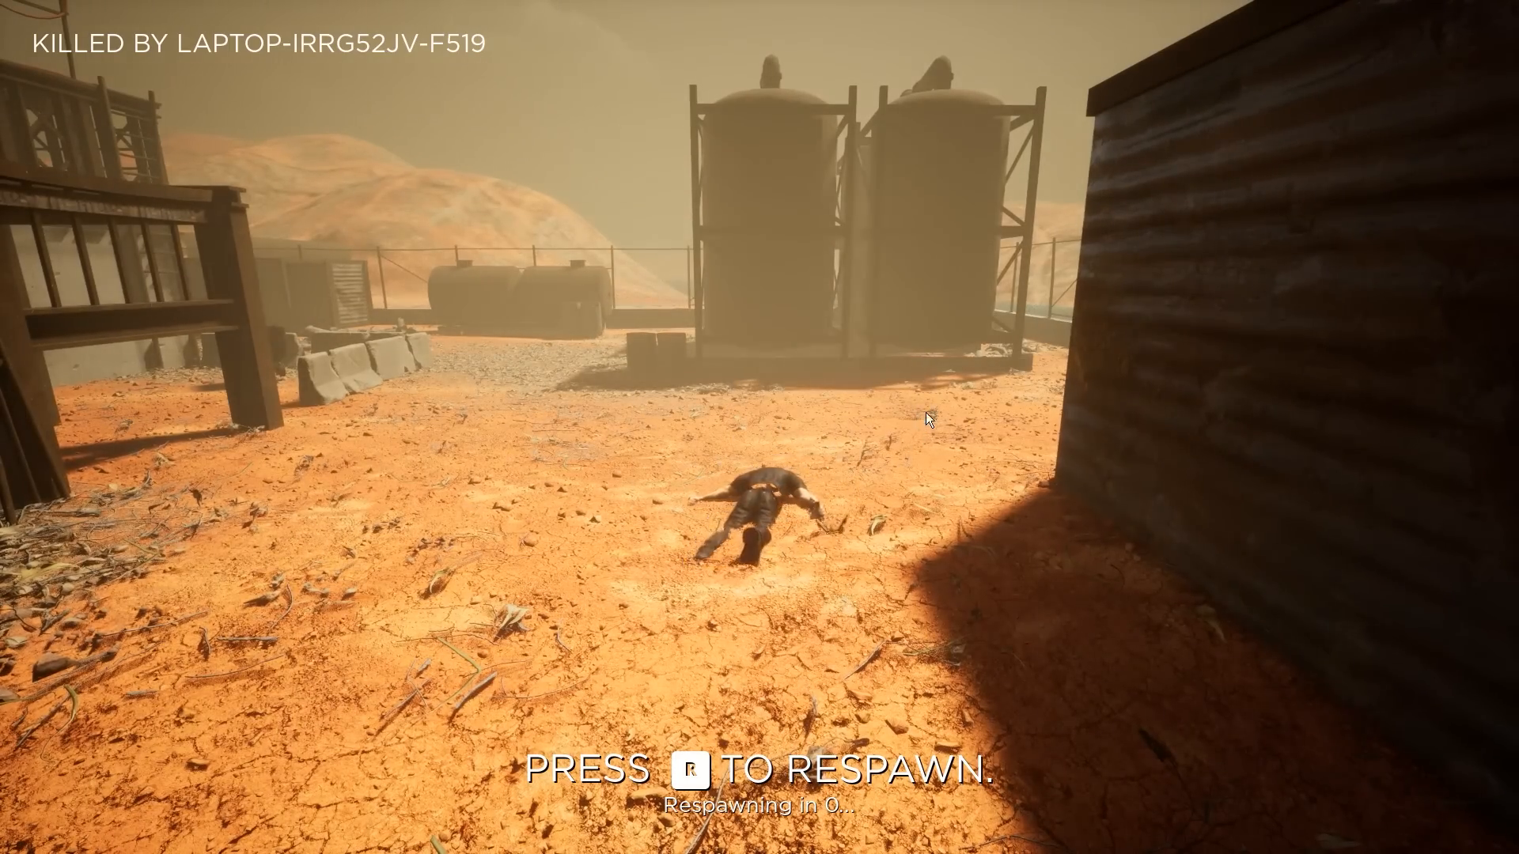
Fight the laptop player with the sniper rifle, respawning with R after each death.
{"action": "key", "text": "r"}
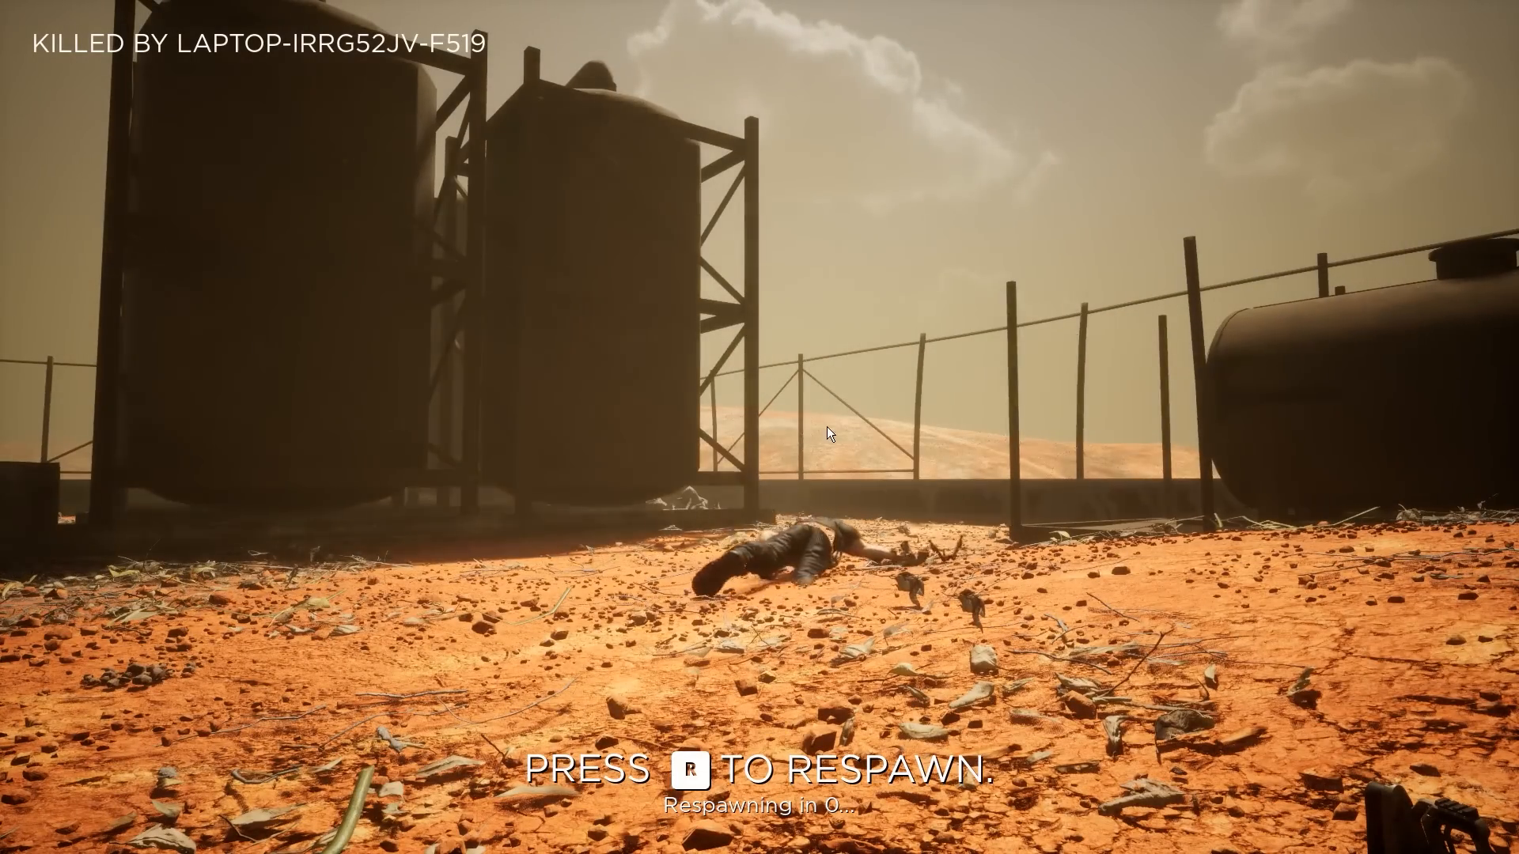
{"action": "key", "text": "r"}
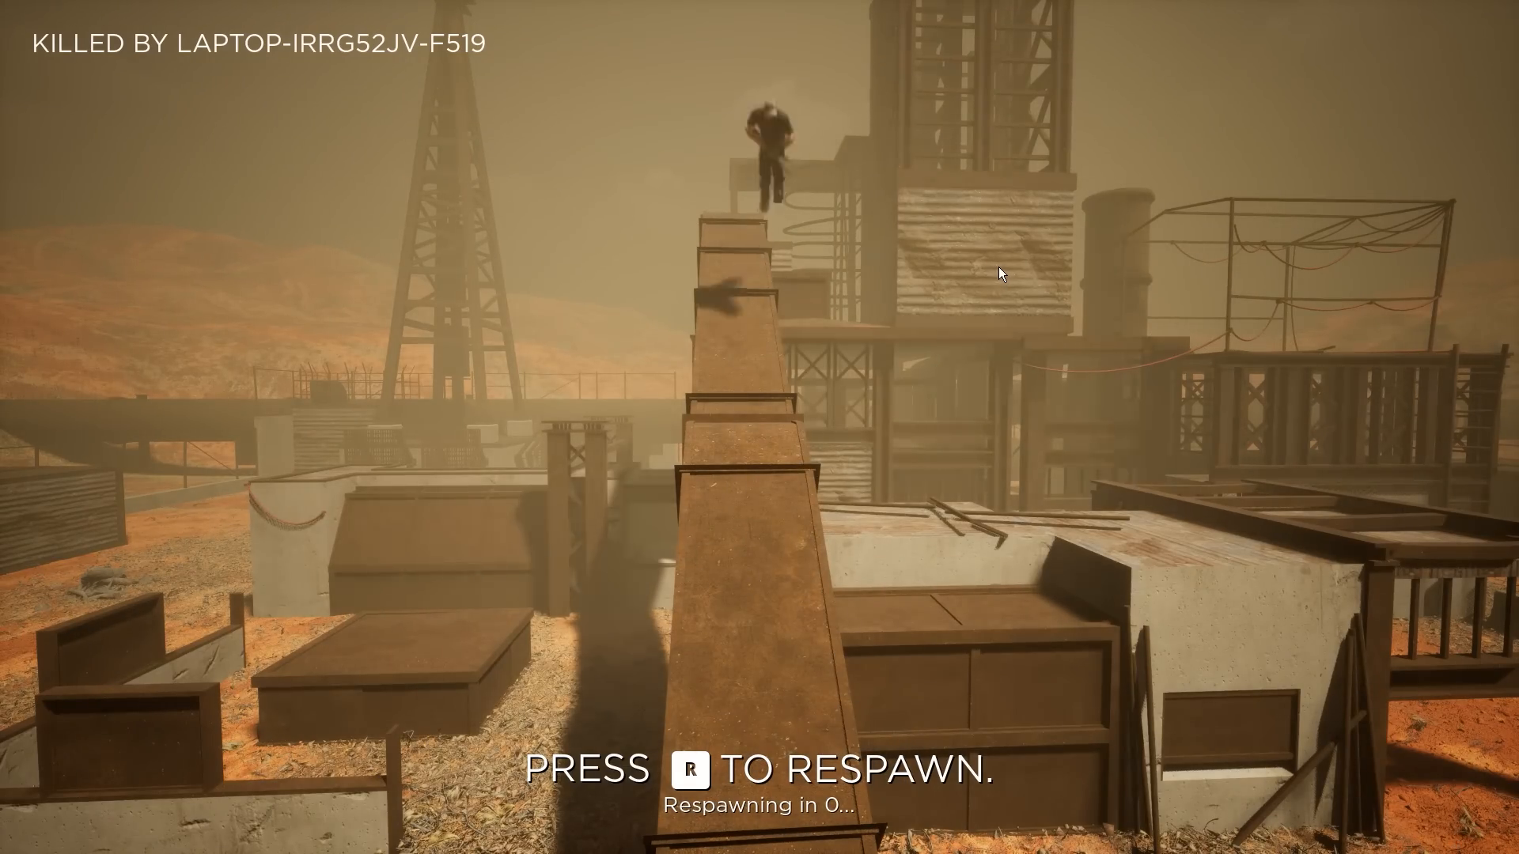
{"action": "key", "text": "r"}
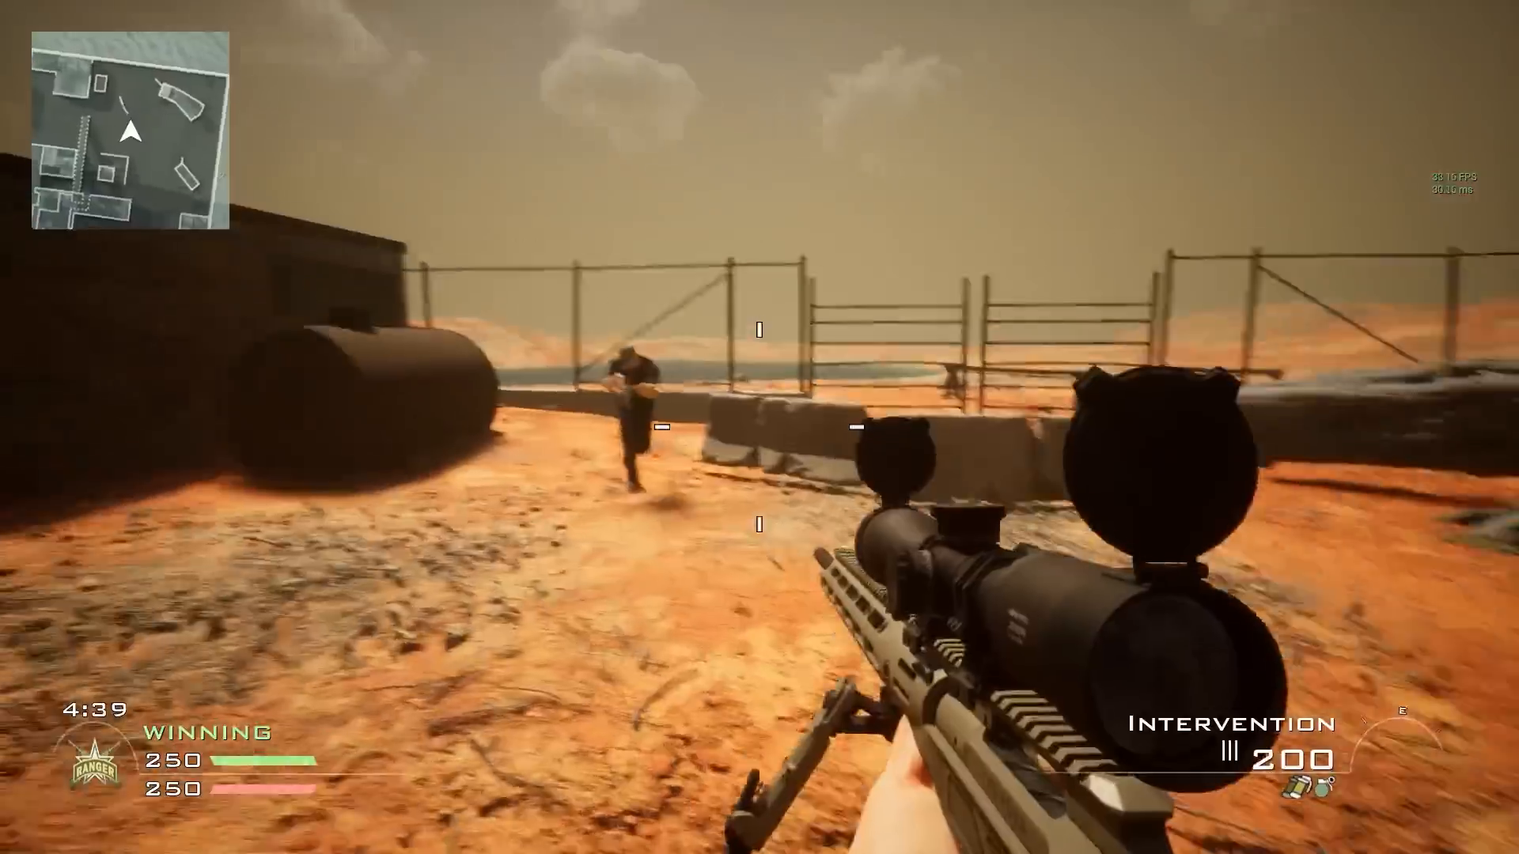
{"action": "left_click", "coordinate": [760, 428]}
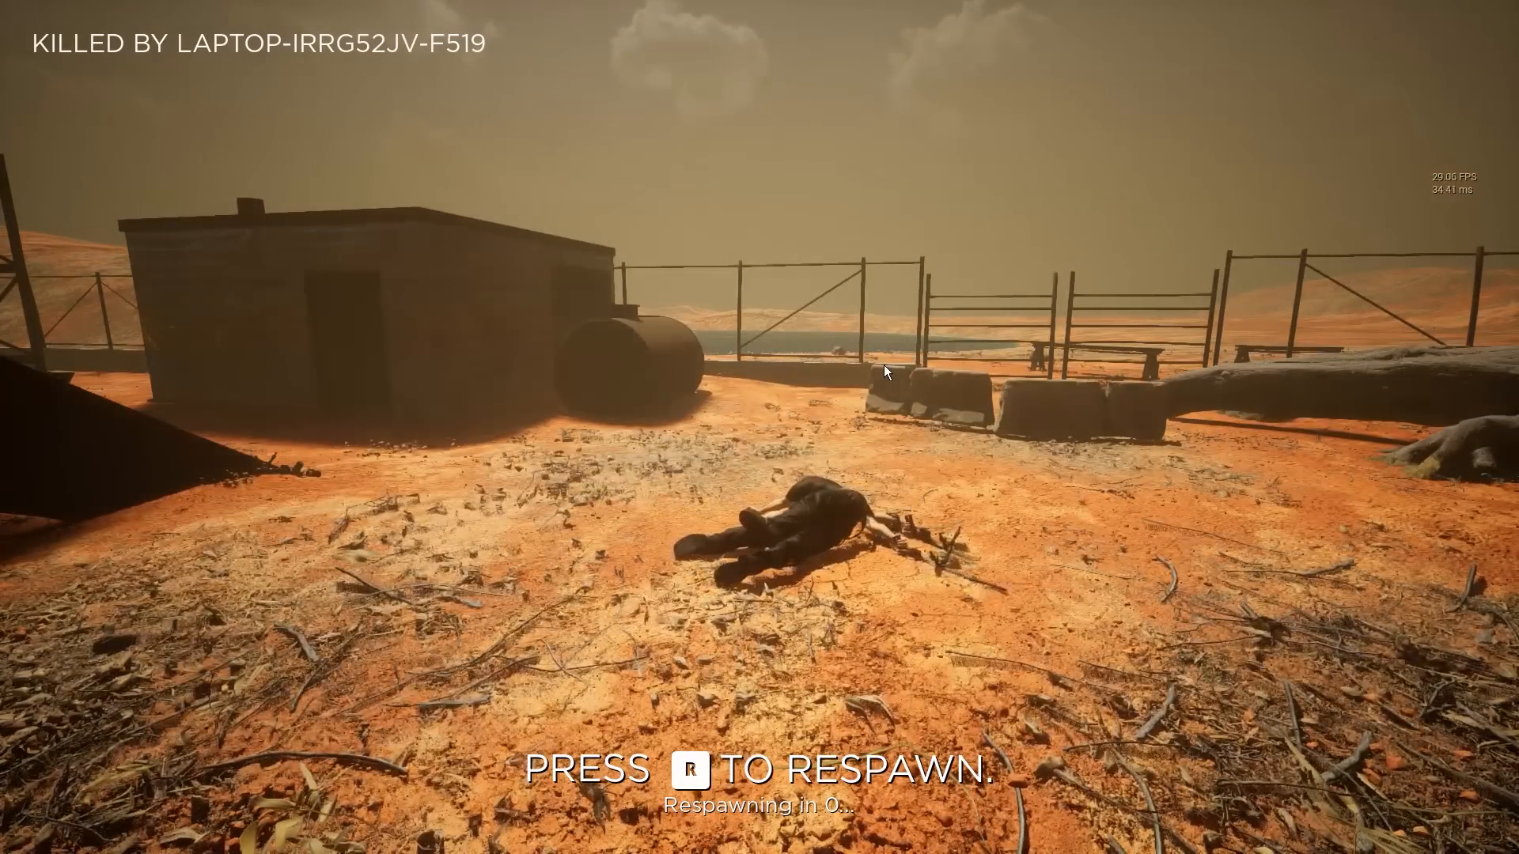
{"action": "key", "text": "r"}
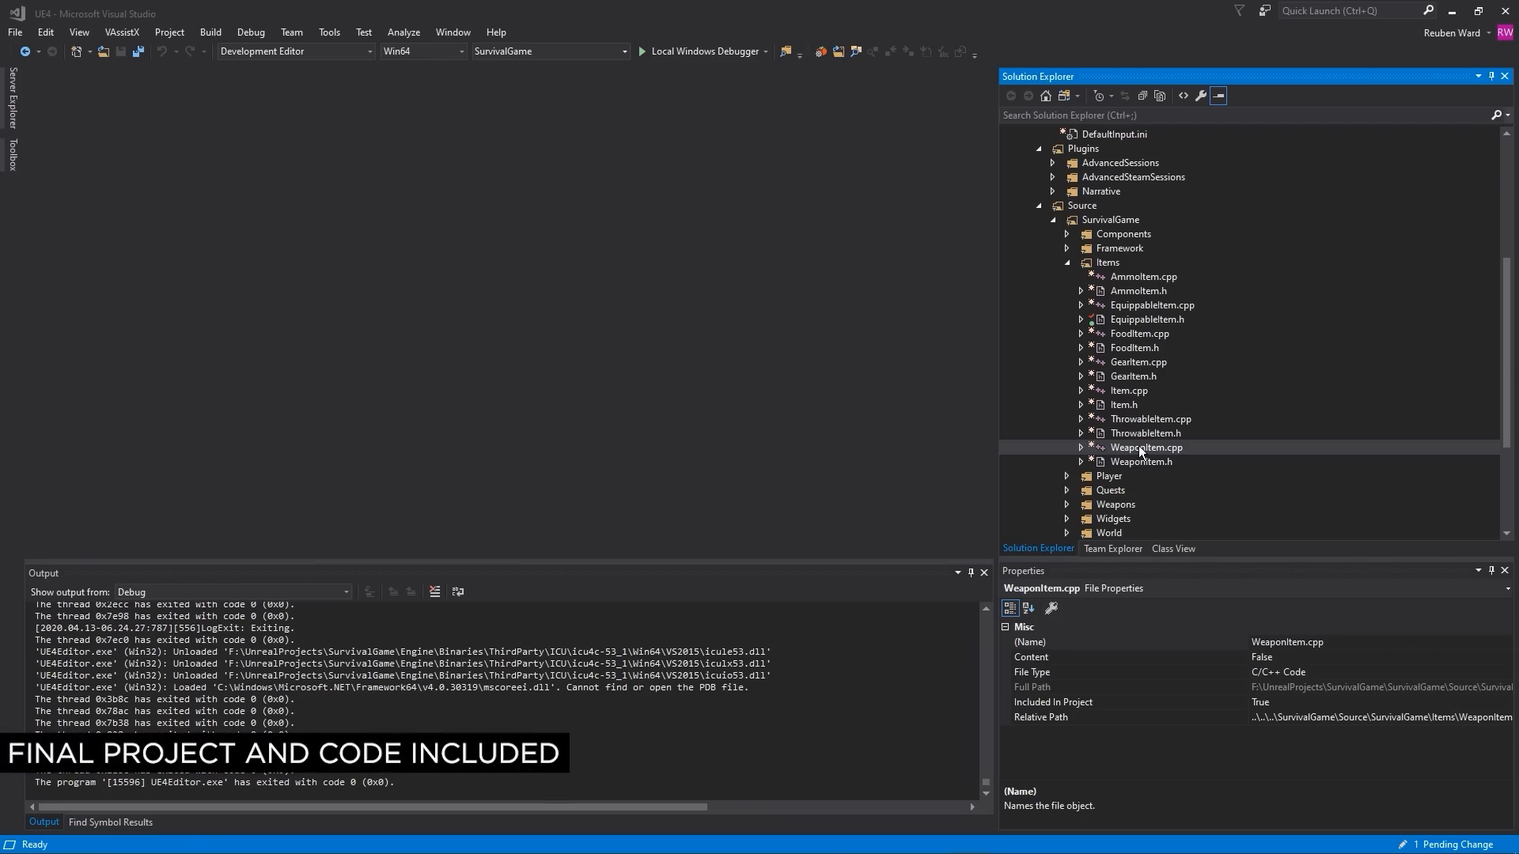
Open WeaponItem.cpp from Source > SurvivalGame > Items, then start a match search.
{"action": "double_click", "coordinate": [1139, 334]}
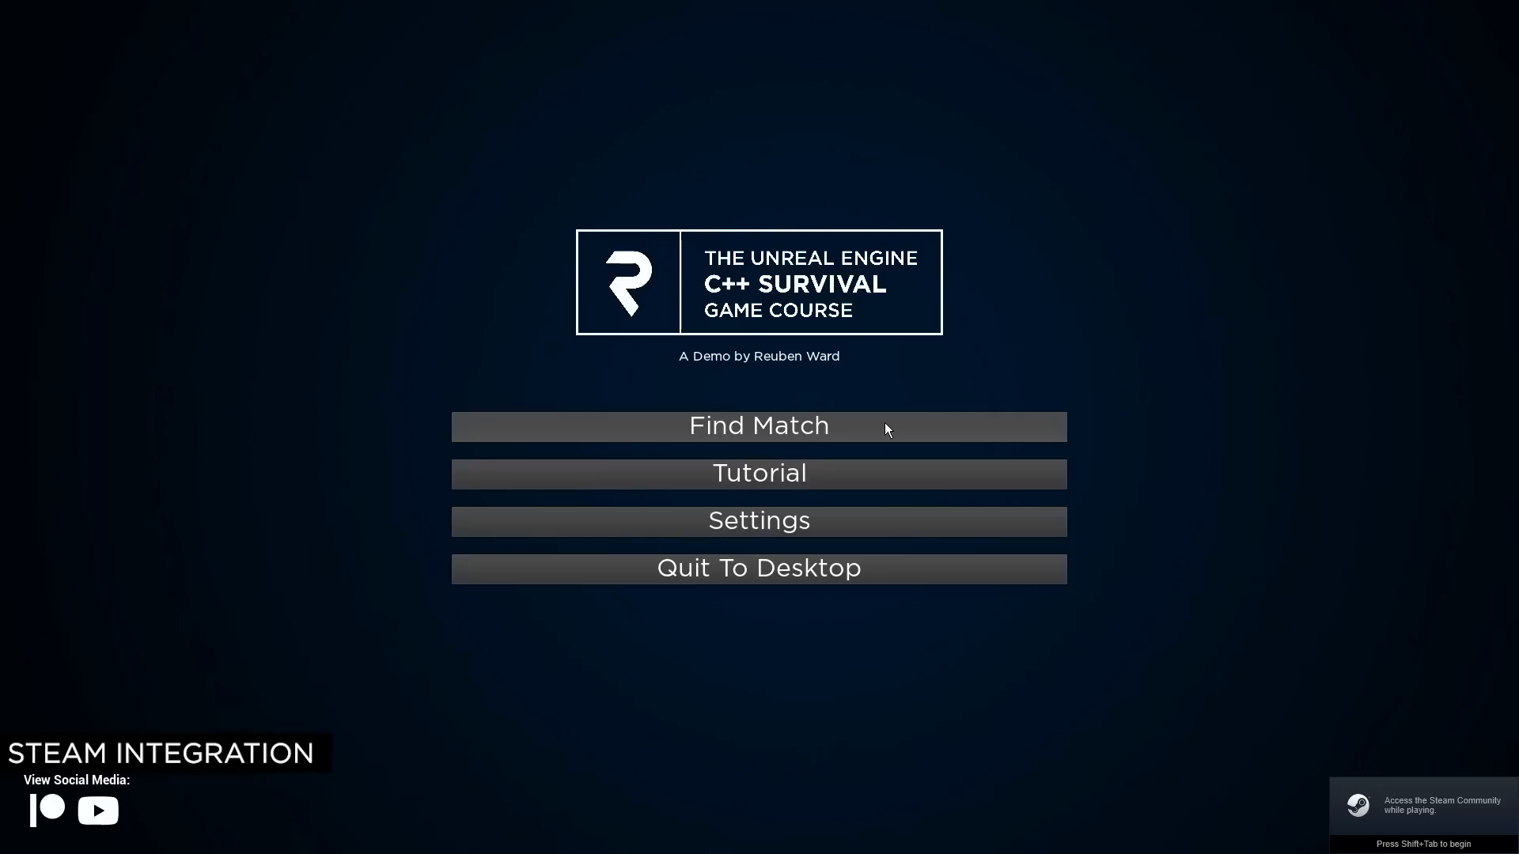
{"action": "left_click", "coordinate": [758, 425]}
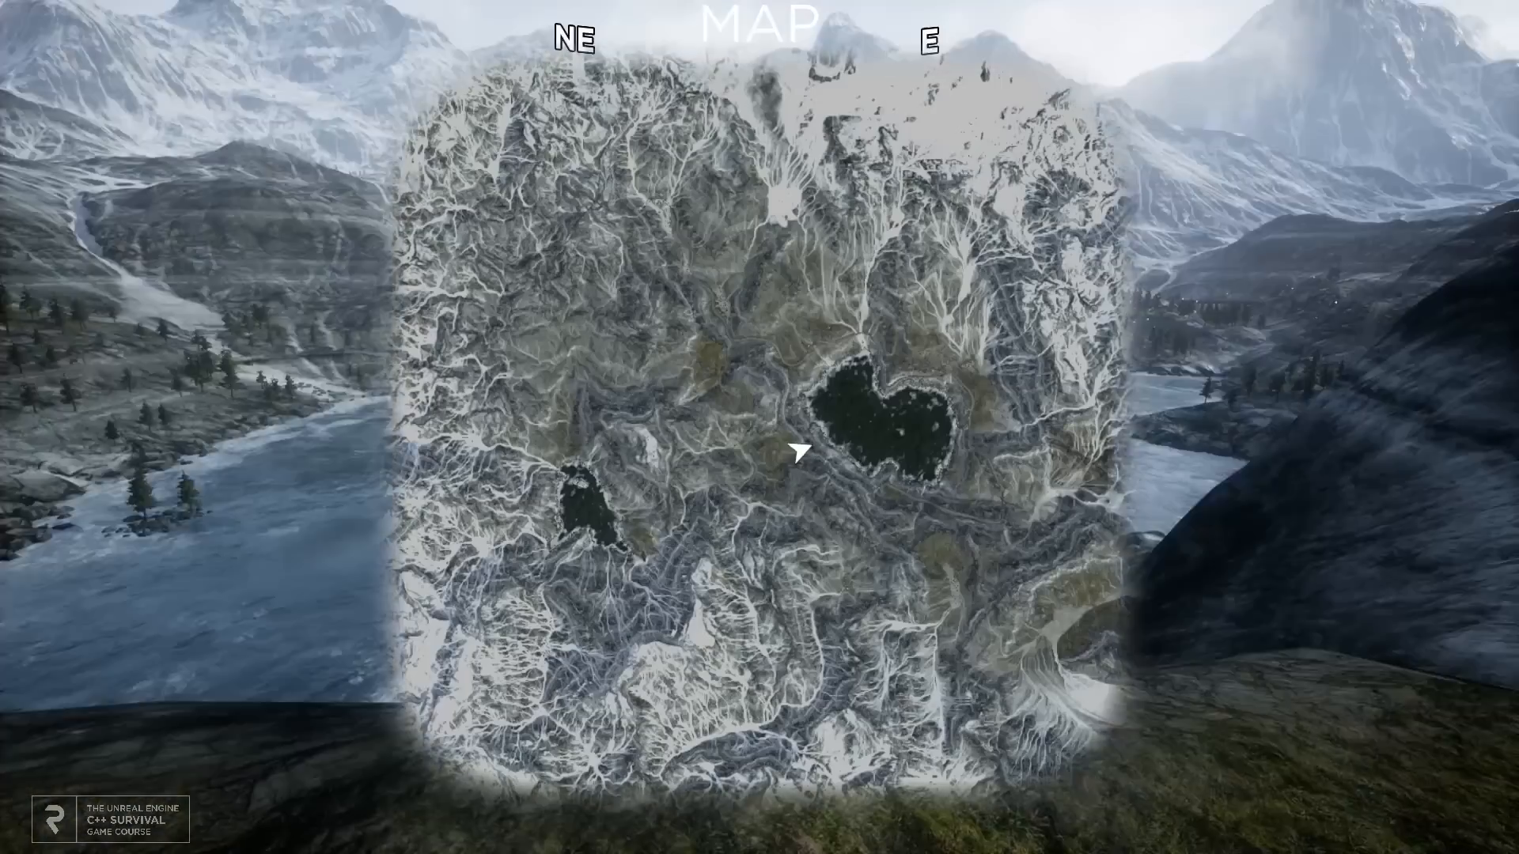